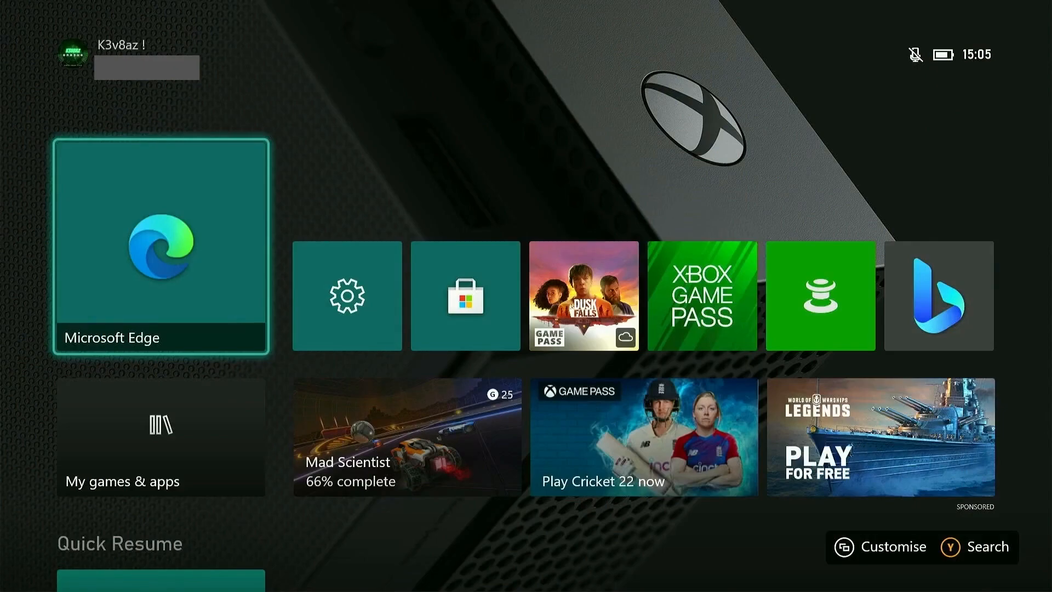
# Browse to gamr13.github.io in Edge and download Gamr13's AppStore
pyautogui.click(160, 251)
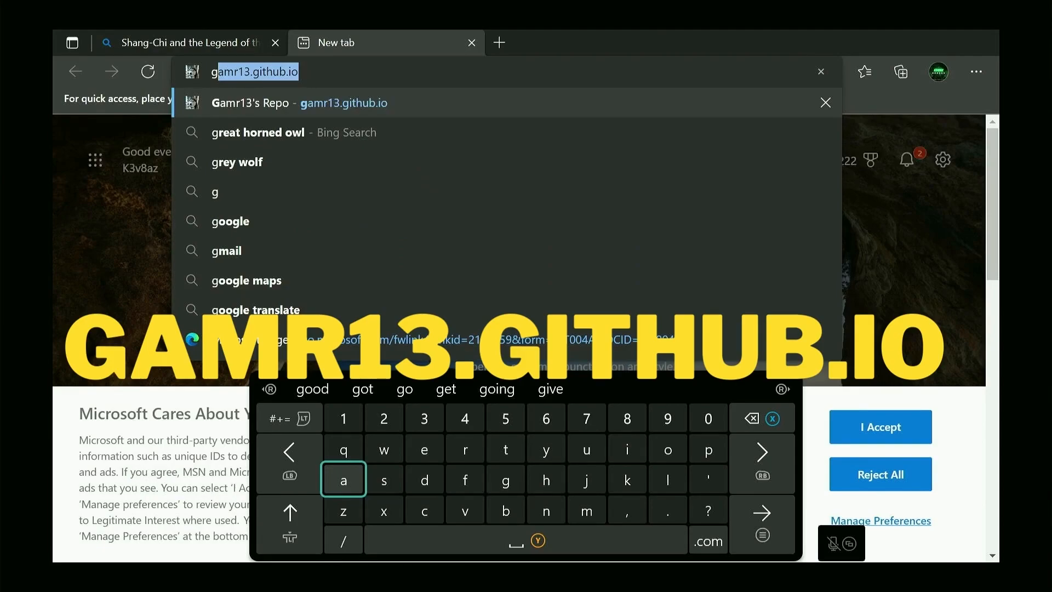
pyautogui.click(344, 102)
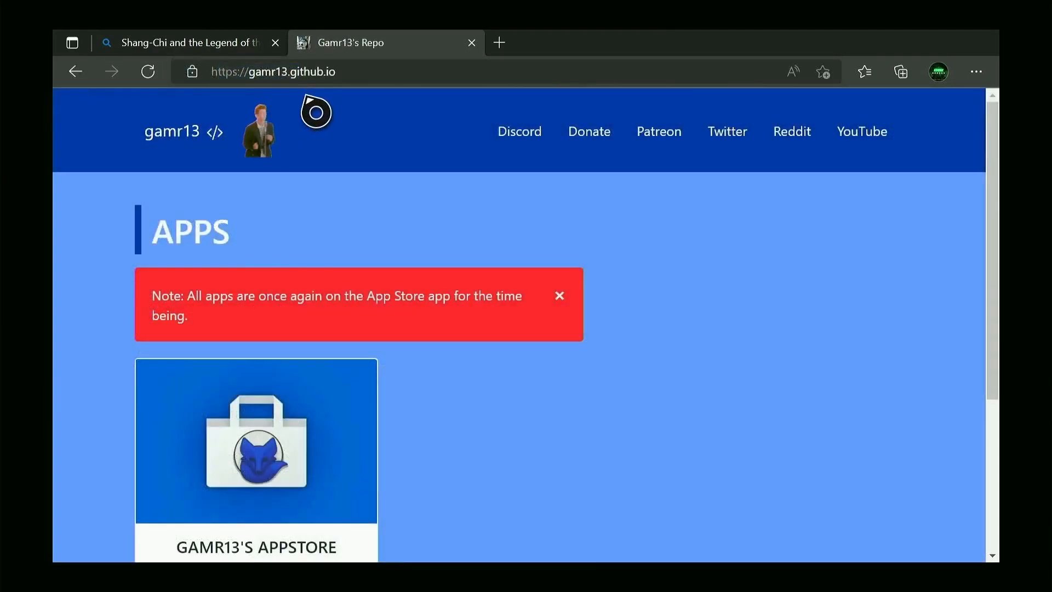
pyautogui.moveTo(273, 111)
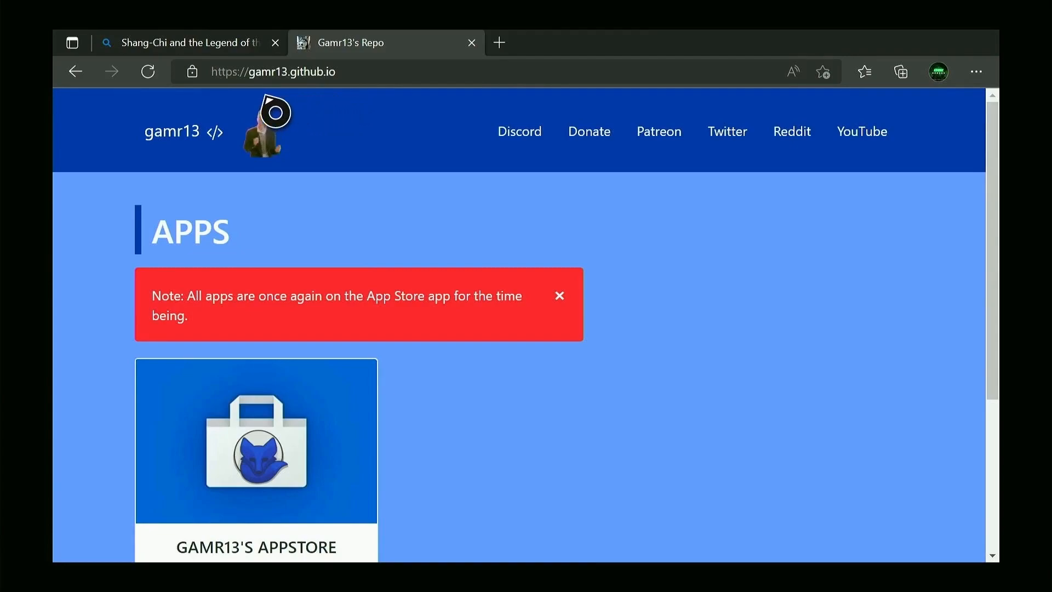
pyautogui.moveTo(329, 224)
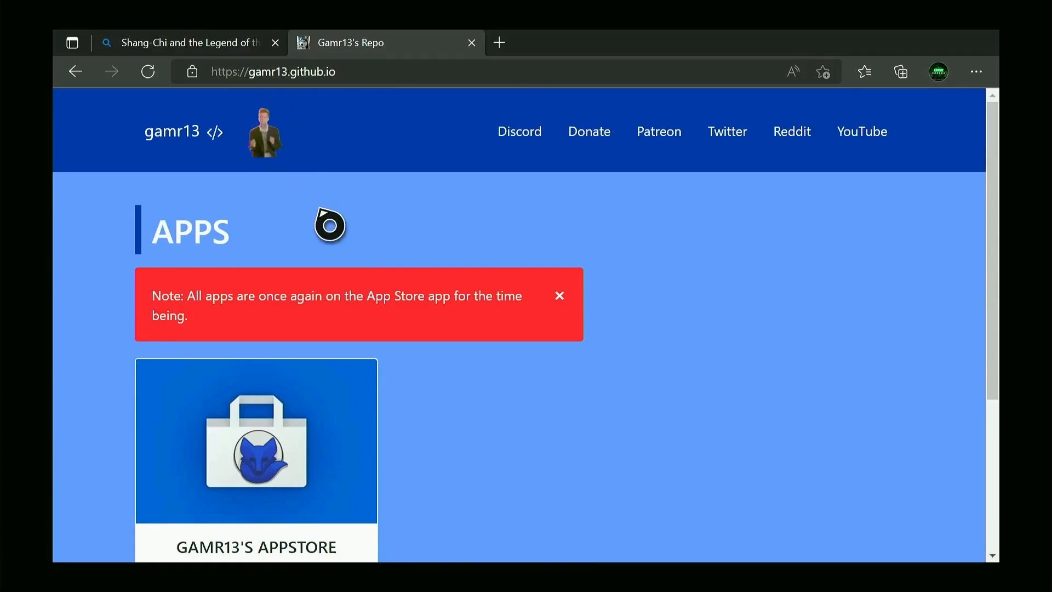
pyautogui.scroll(-3)
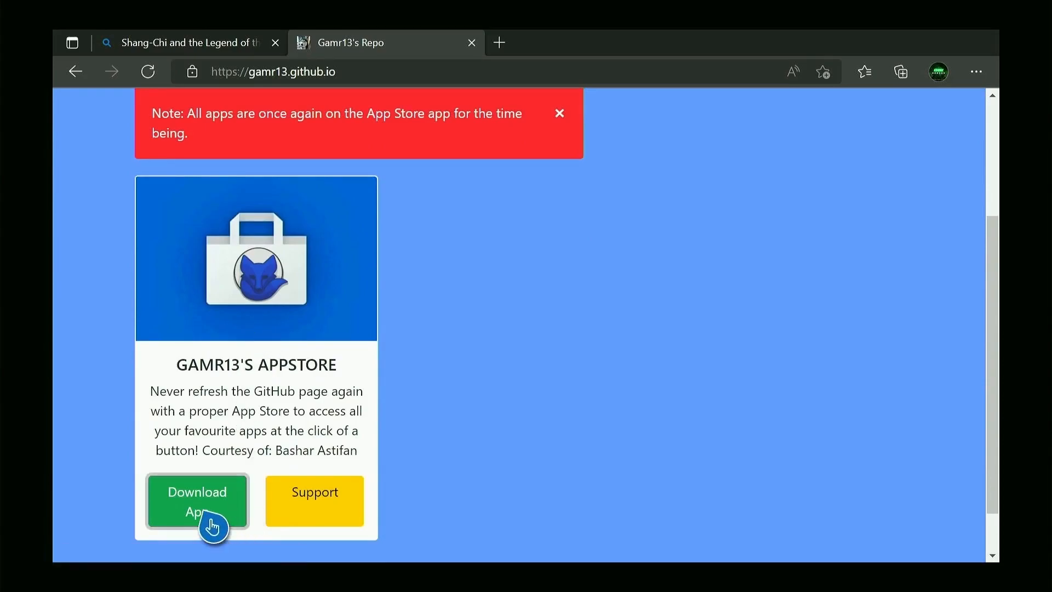
pyautogui.click(198, 502)
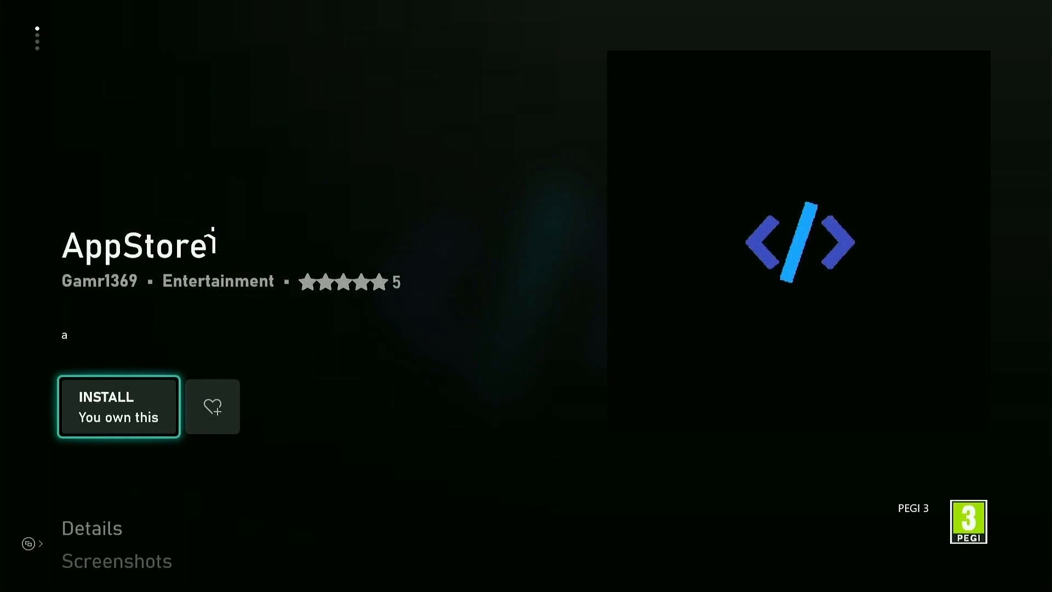
# Install the AppStore, then install RetroArch from its Emulators section and view the queue
pyautogui.click(118, 405)
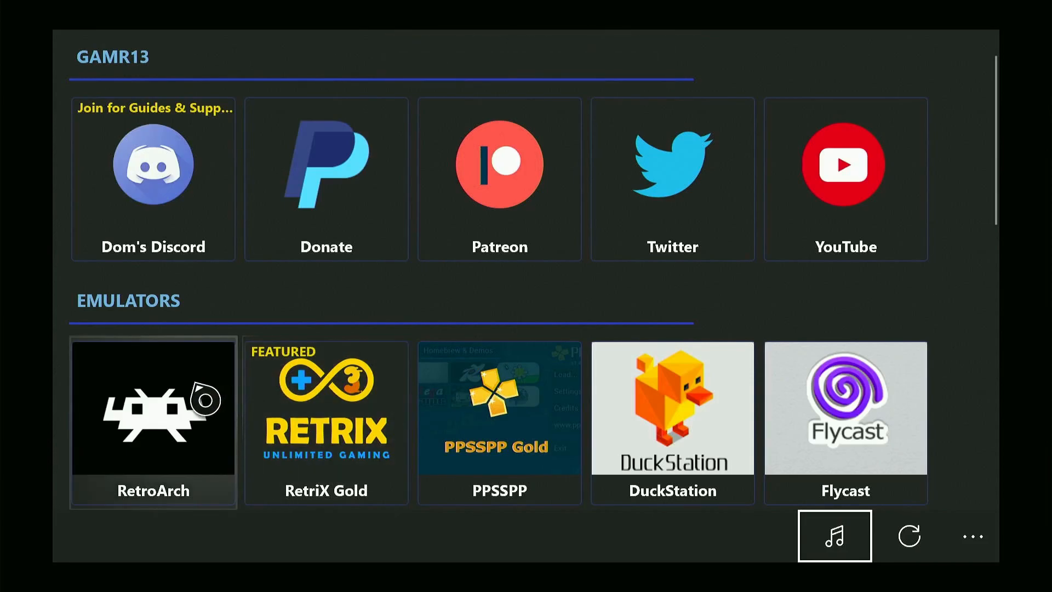
pyautogui.scroll(-3)
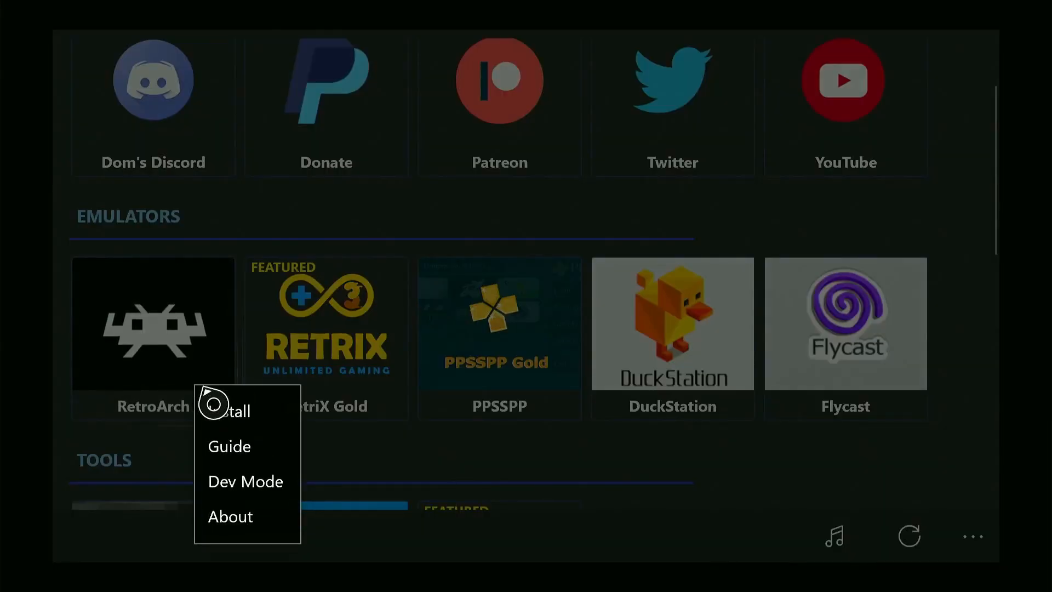
pyautogui.click(235, 410)
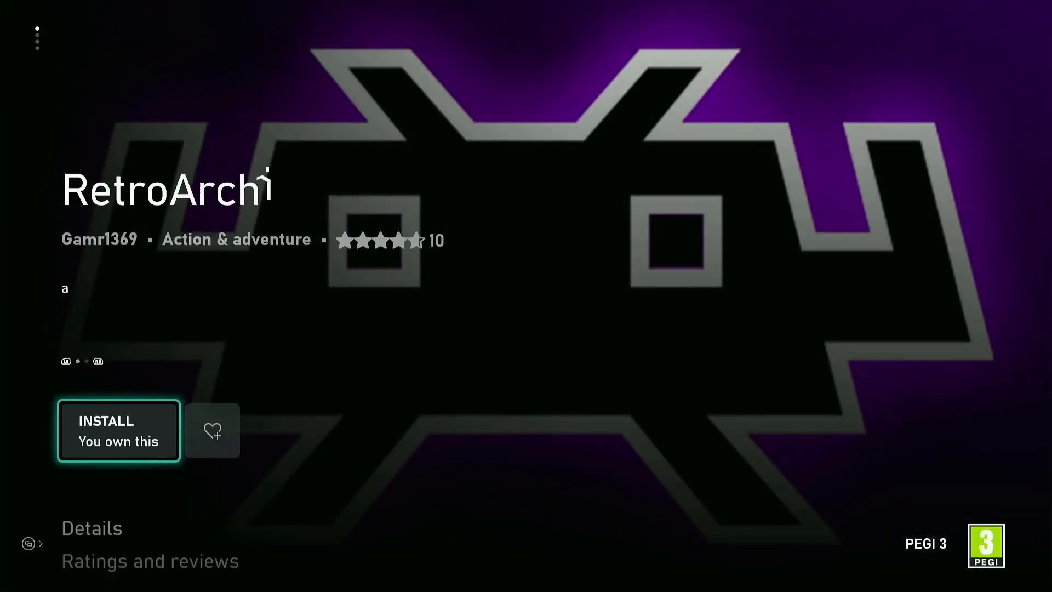
pyautogui.click(119, 431)
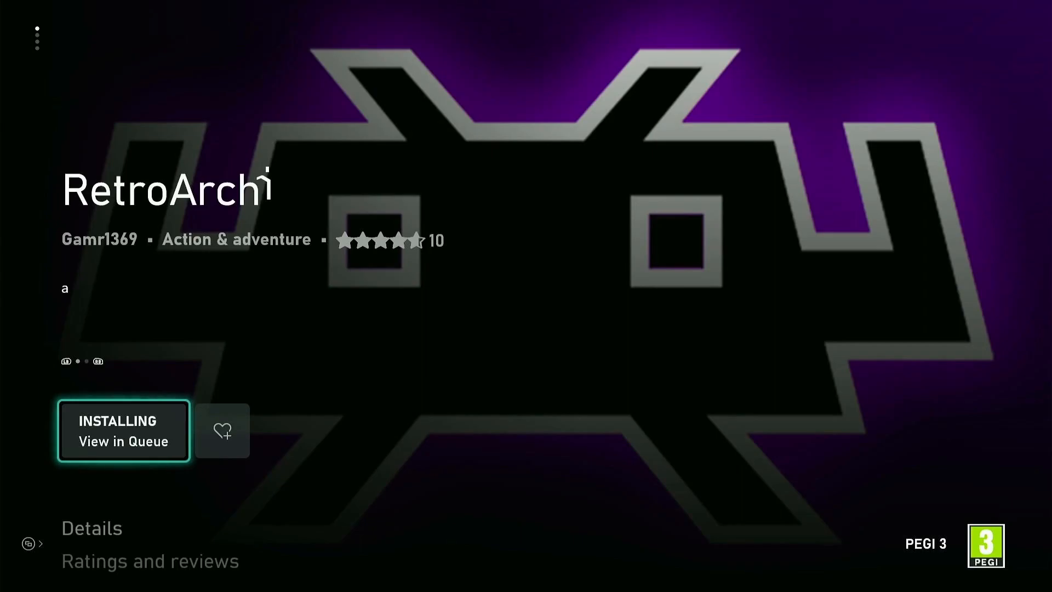
pyautogui.click(124, 430)
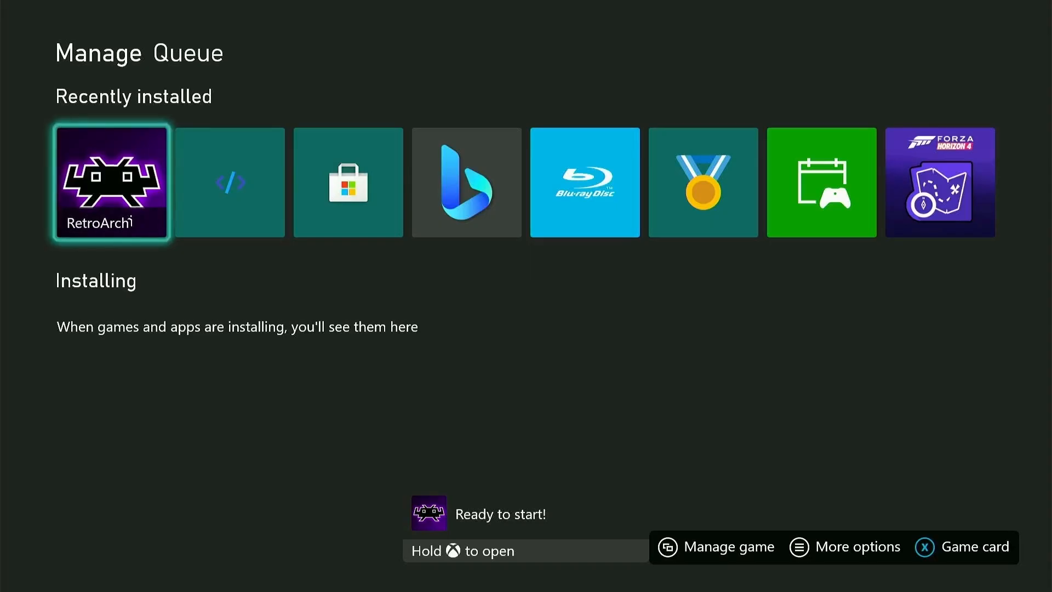
# Launch RetroArch and update the core info files and assets via Online Updater
pyautogui.click(112, 182)
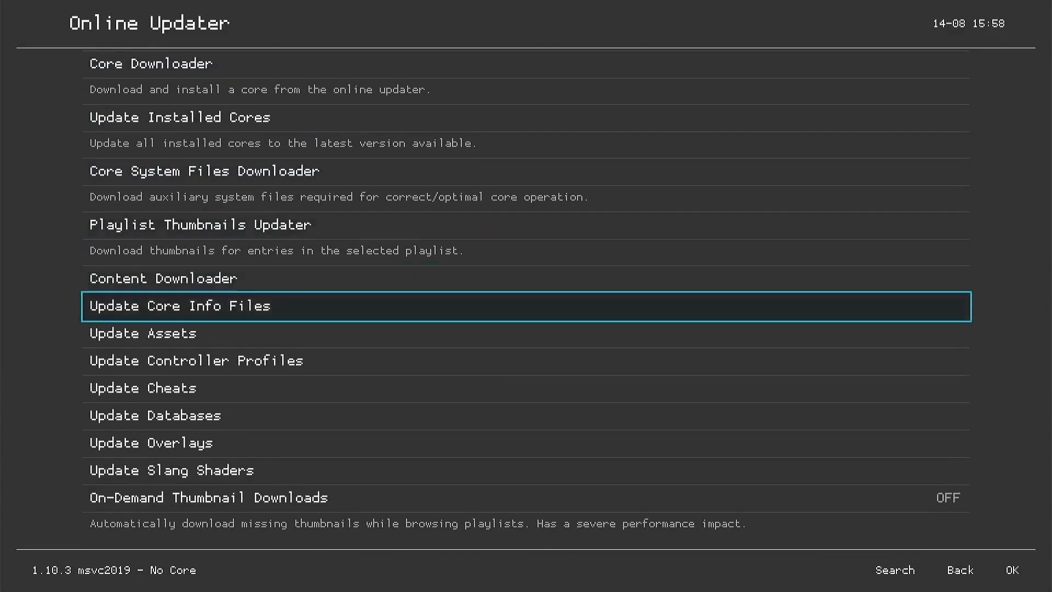
pyautogui.click(179, 305)
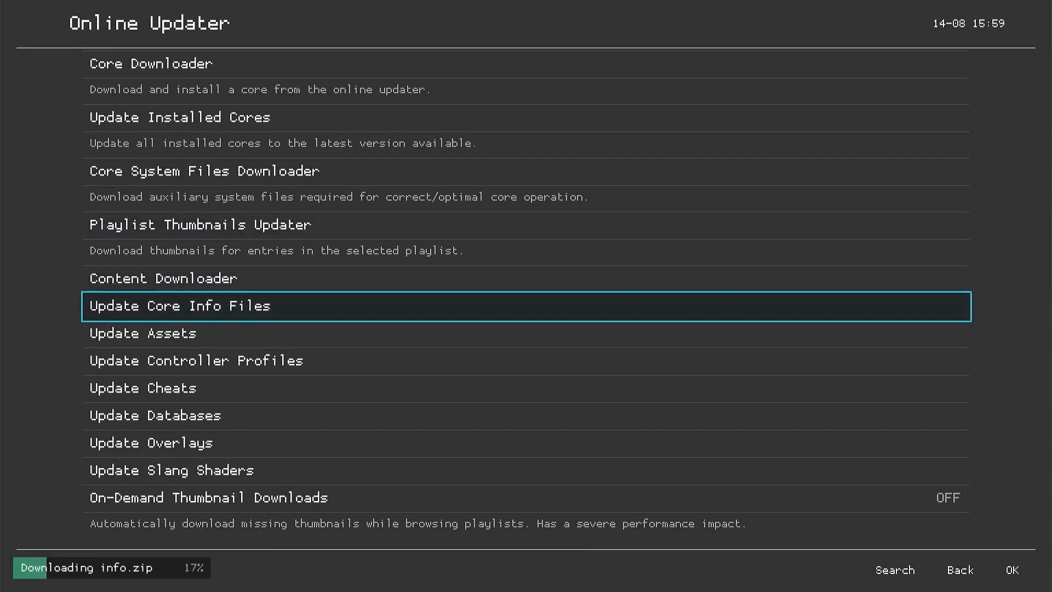
pyautogui.press('Down')
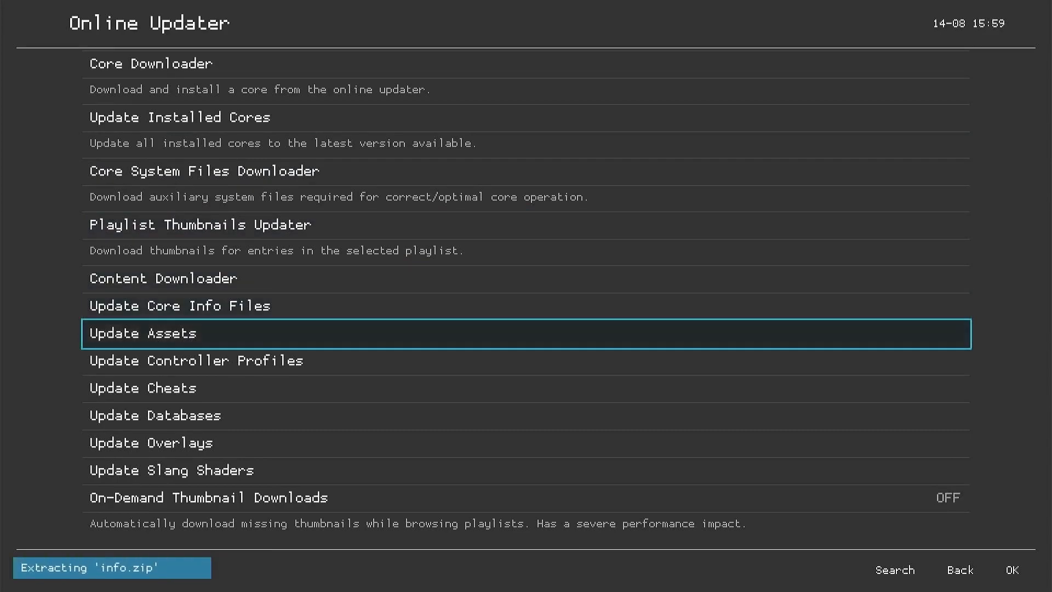
pyautogui.click(143, 332)
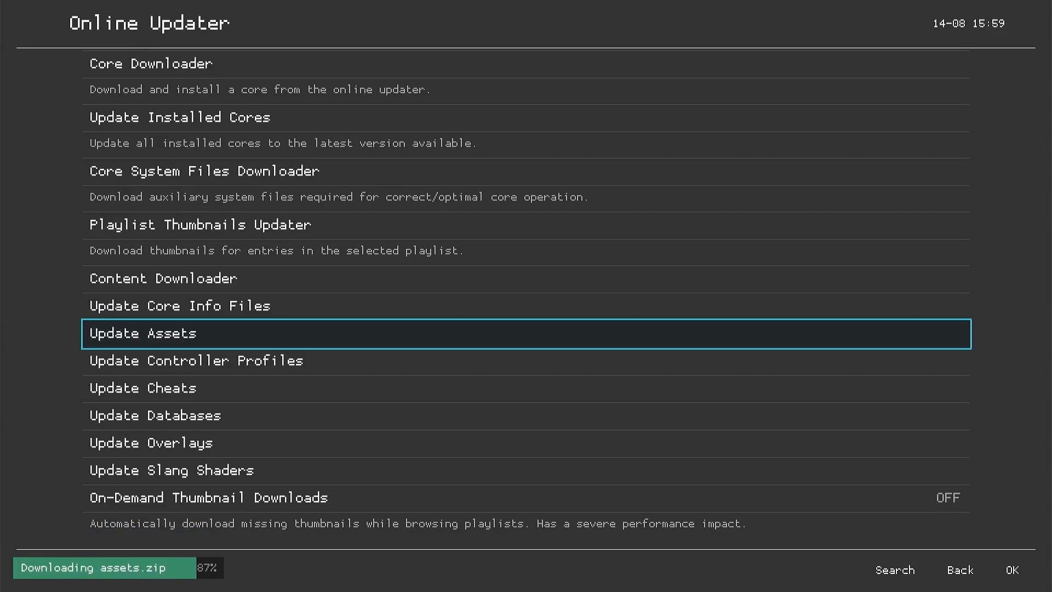
pyautogui.press('Down')
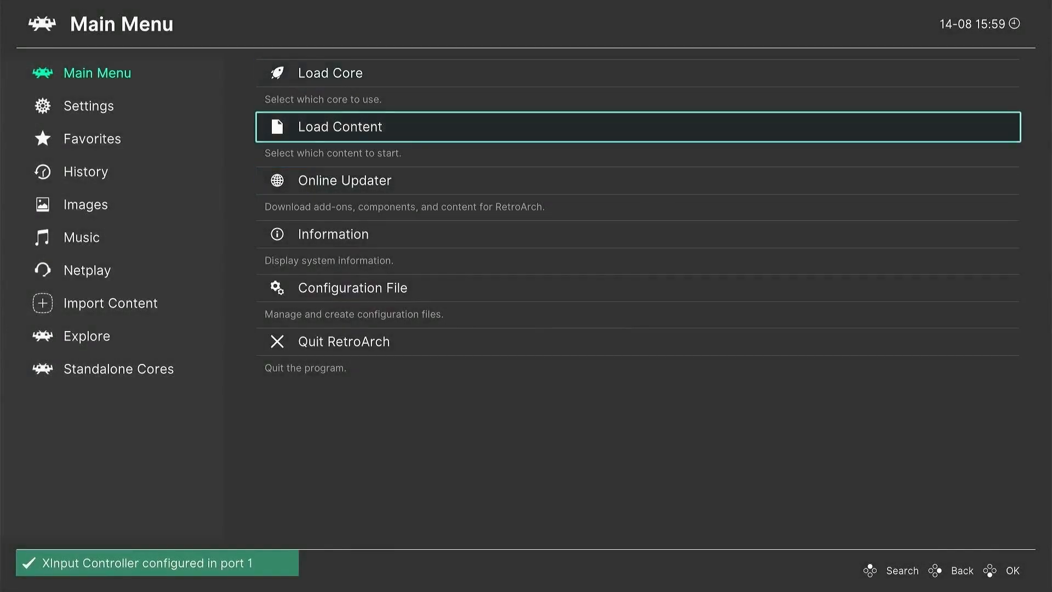
# Update the controller profiles and return to the main menu
pyautogui.click(345, 180)
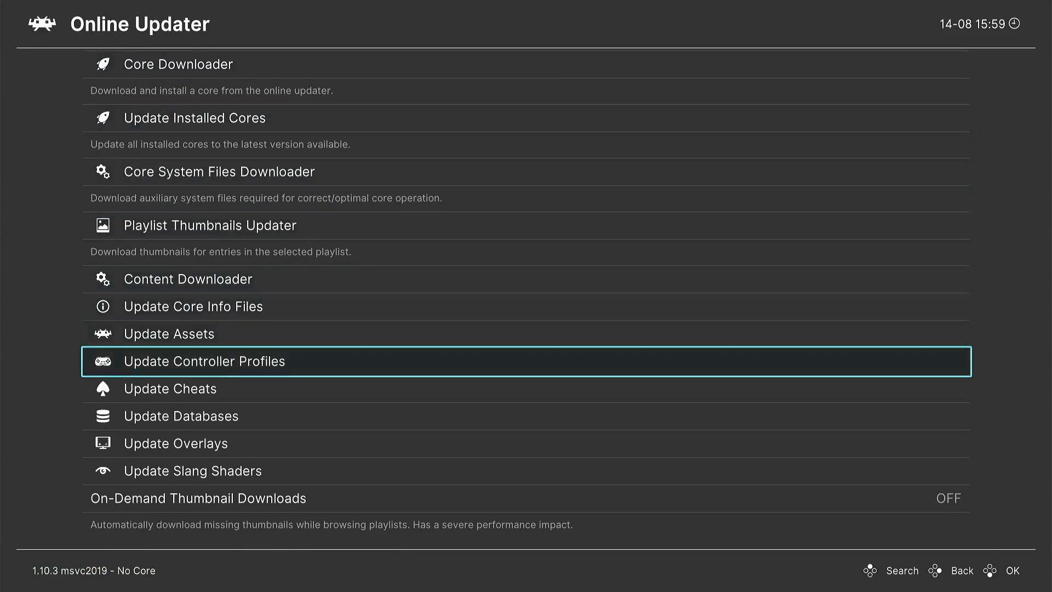
pyautogui.click(203, 361)
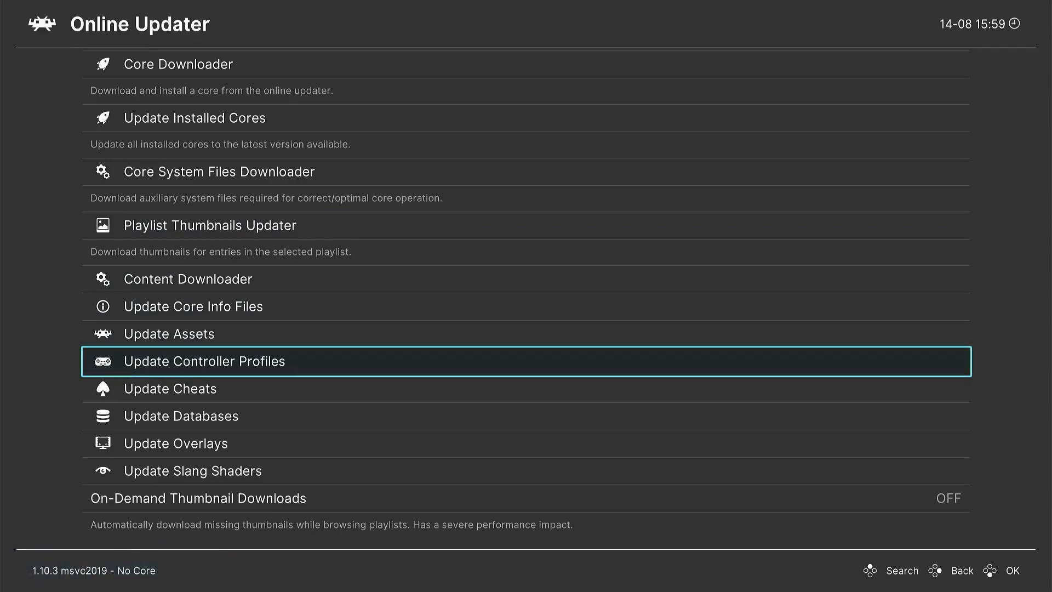
pyautogui.press('Up')
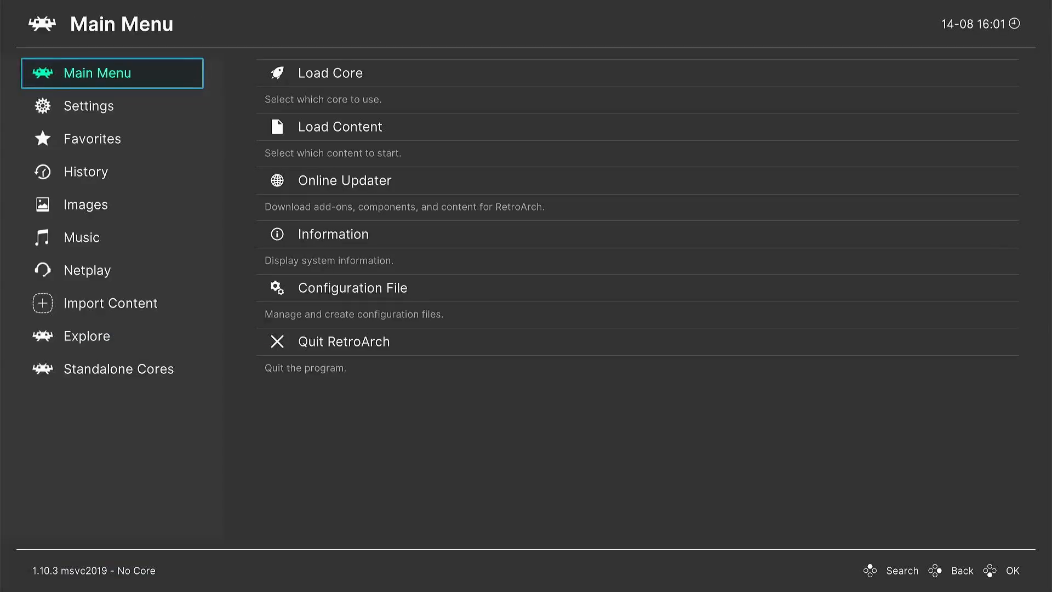
# Set the Configs directory to the LocalState\config folder
pyautogui.click(87, 106)
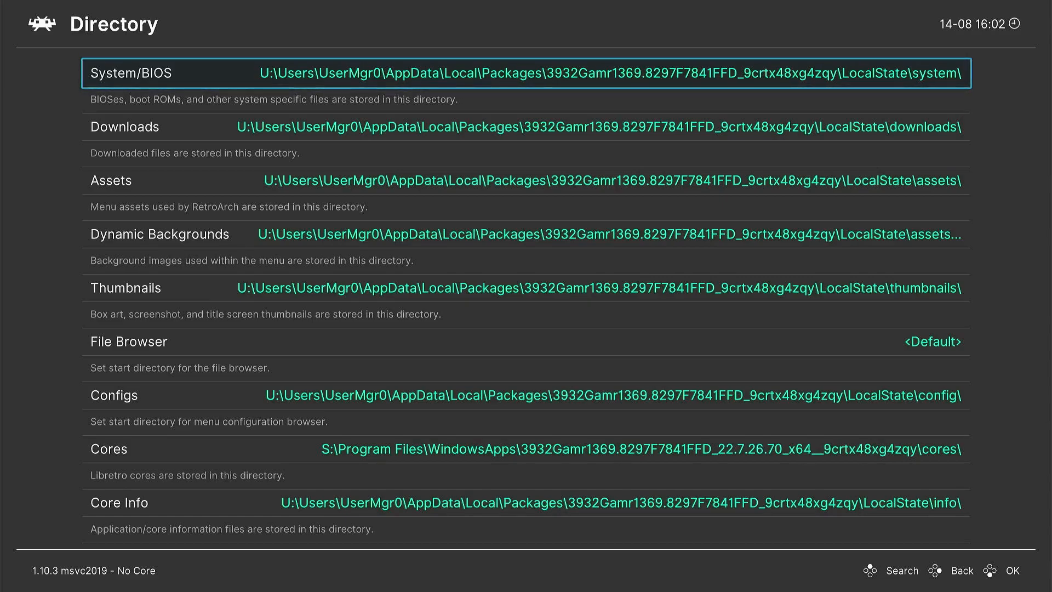
pyautogui.press('Down')
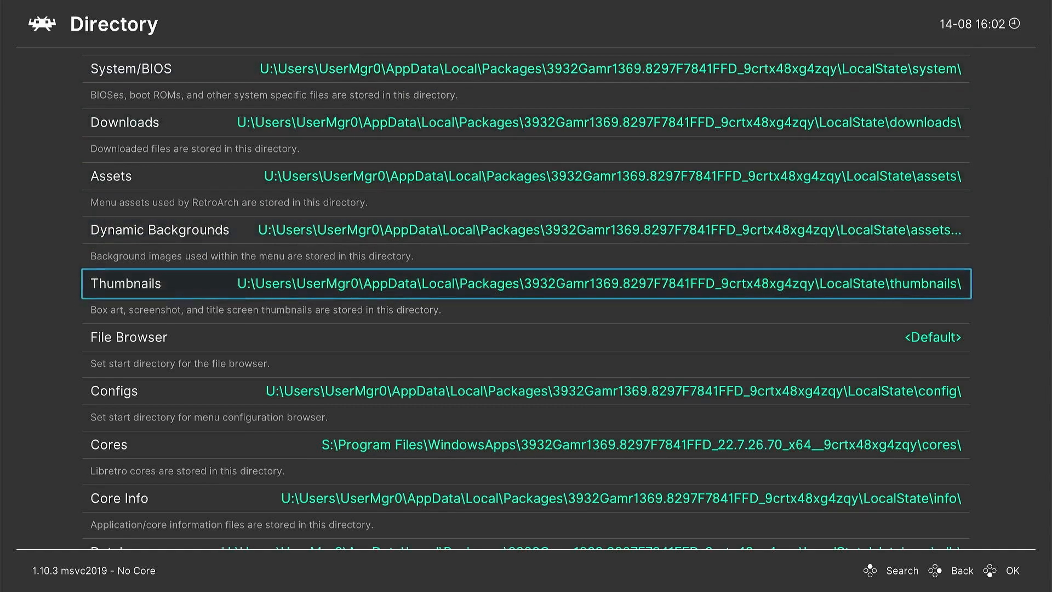
pyautogui.scroll(-3)
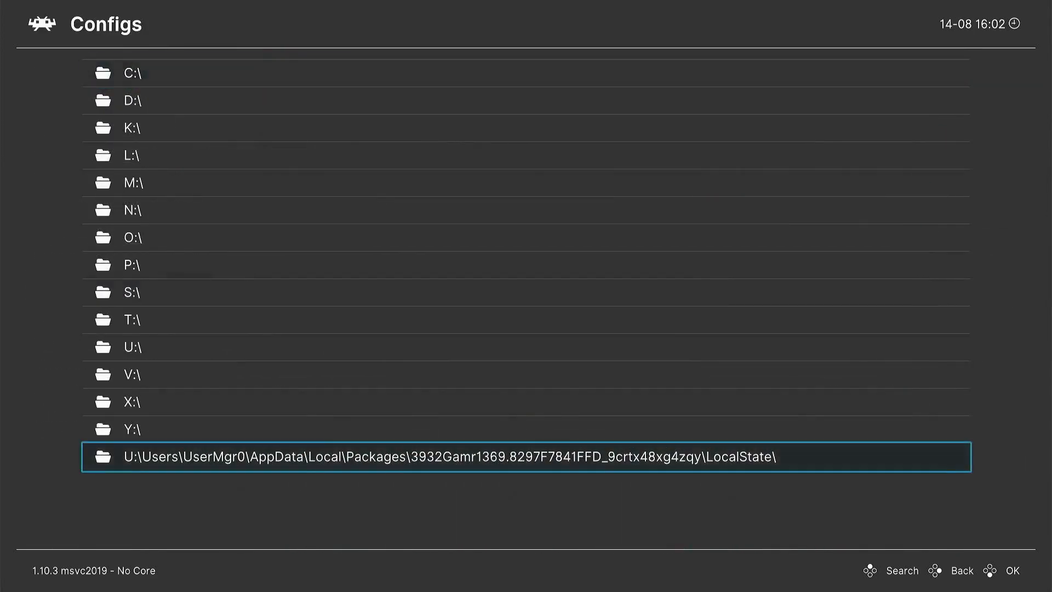
pyautogui.click(436, 457)
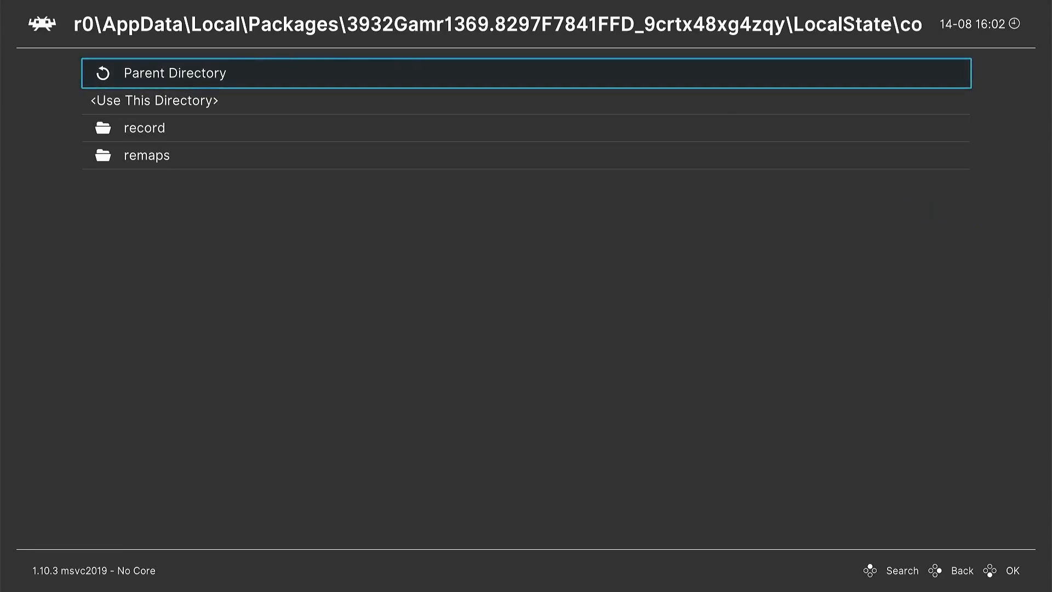
pyautogui.press('Down')
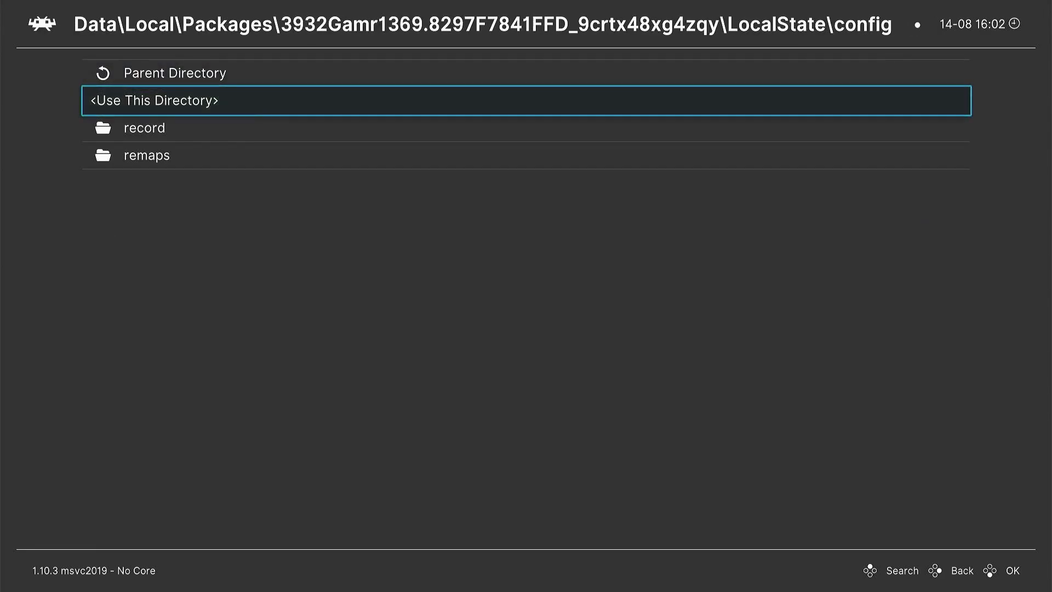
pyautogui.click(155, 101)
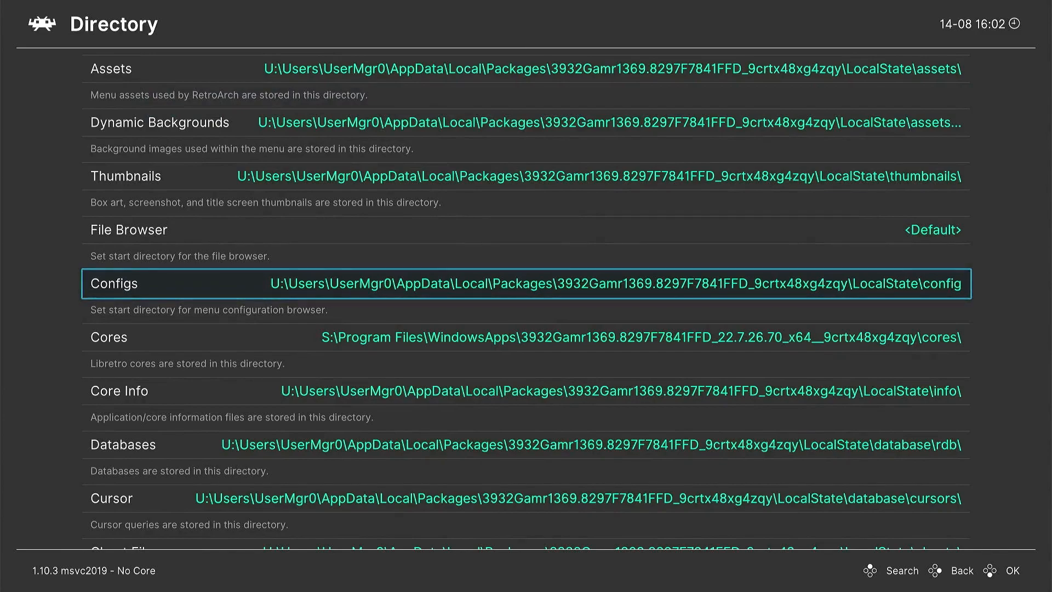
# Set the Core Info directory to the LocalState\info folder
pyautogui.scroll(-3)
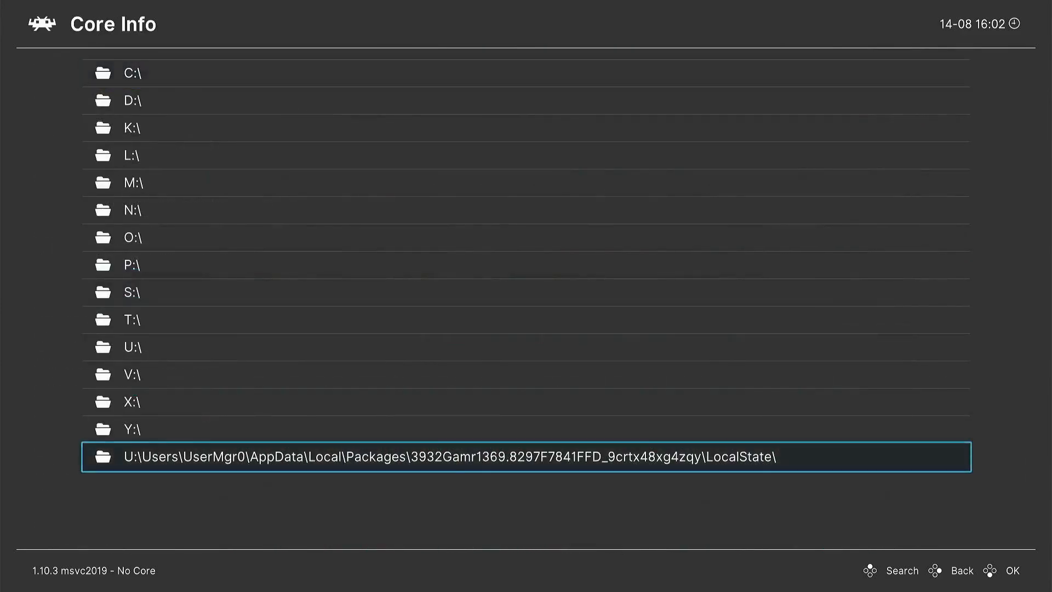
pyautogui.click(527, 457)
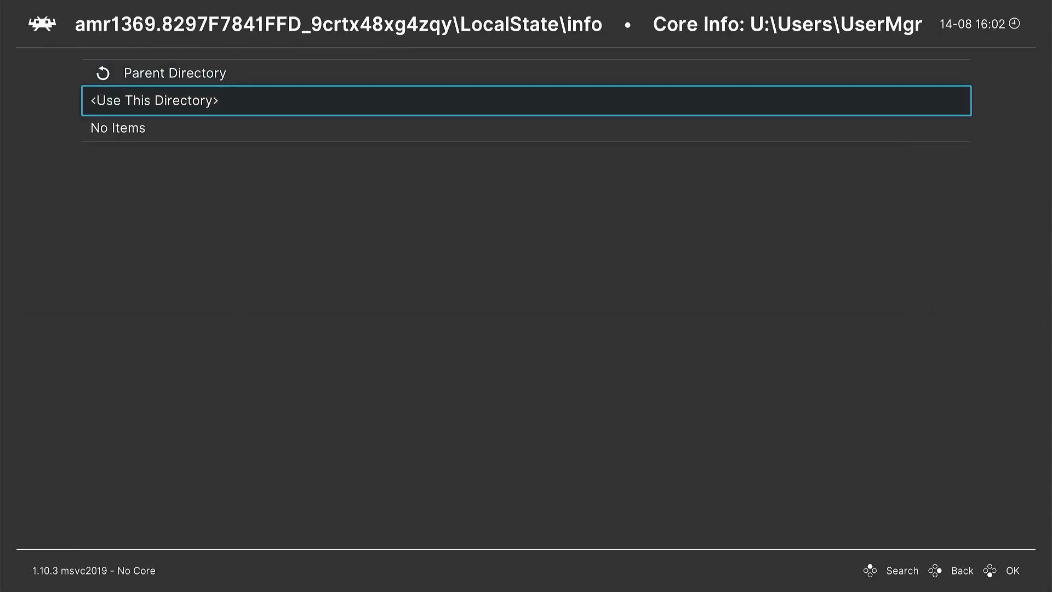
pyautogui.click(155, 99)
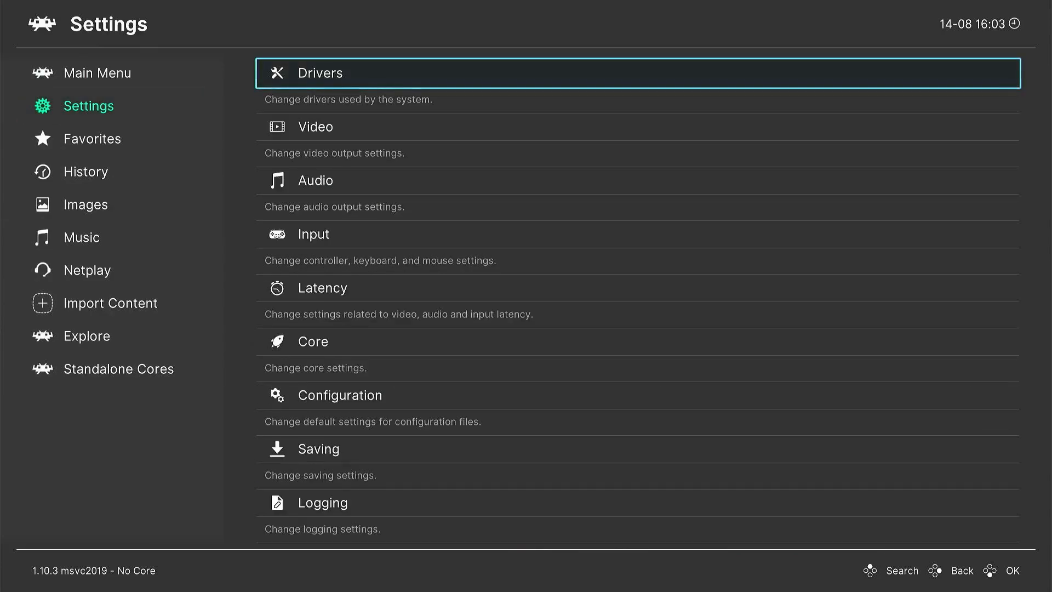
# Set the Menu Toggle Controller Combo to L3 + R3 and save the current configuration
pyautogui.click(313, 234)
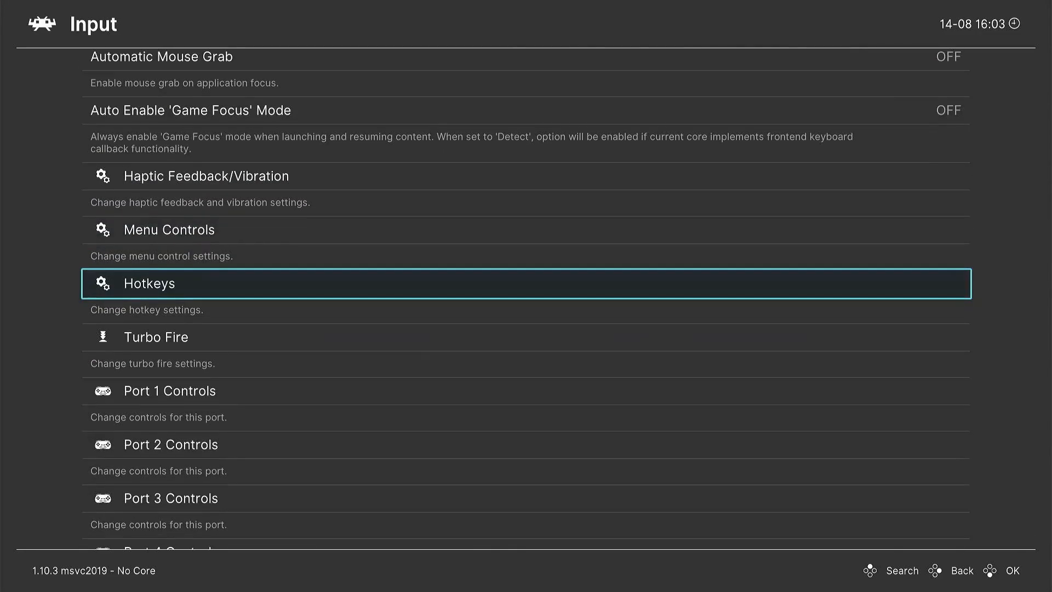
pyautogui.click(149, 283)
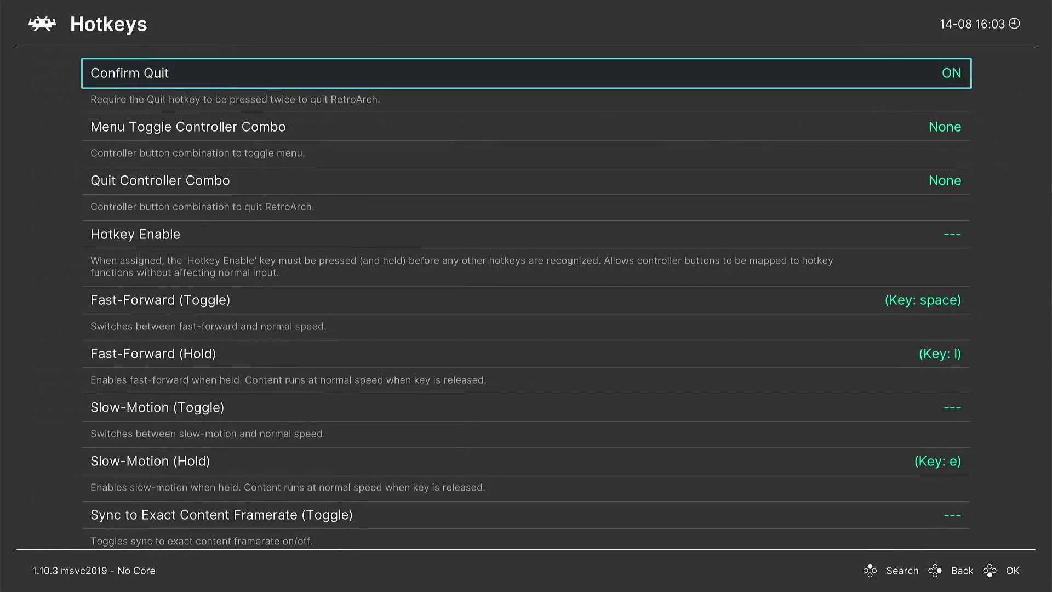
pyautogui.press('Down')
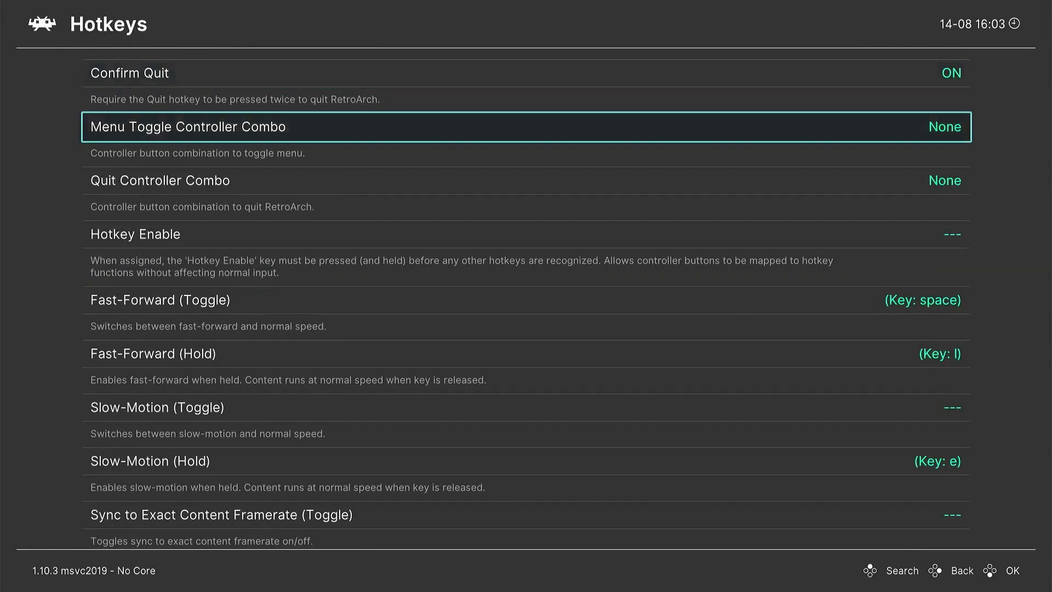
pyautogui.click(187, 127)
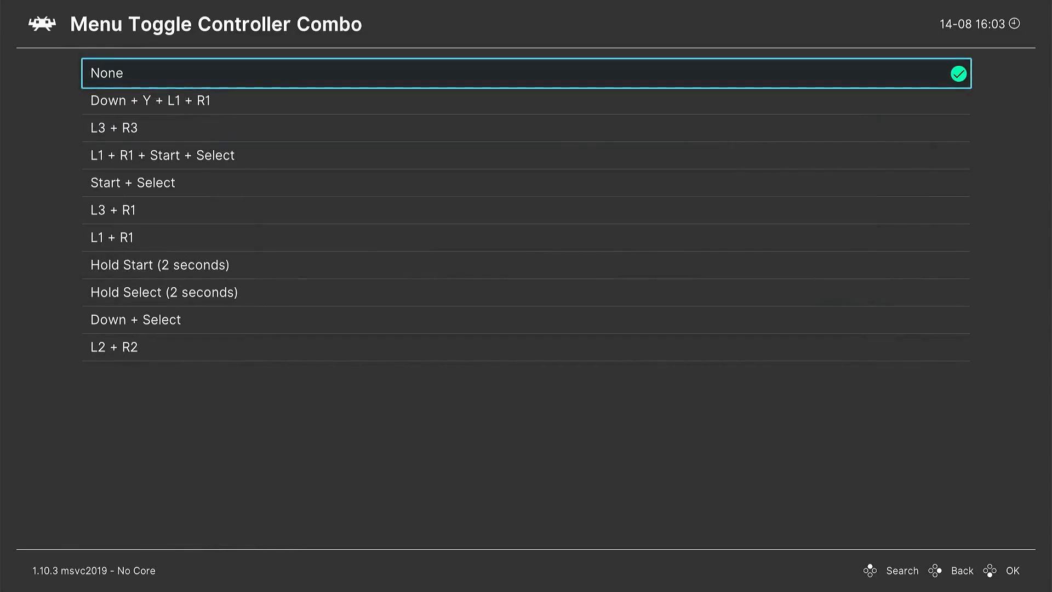
pyautogui.press('Down')
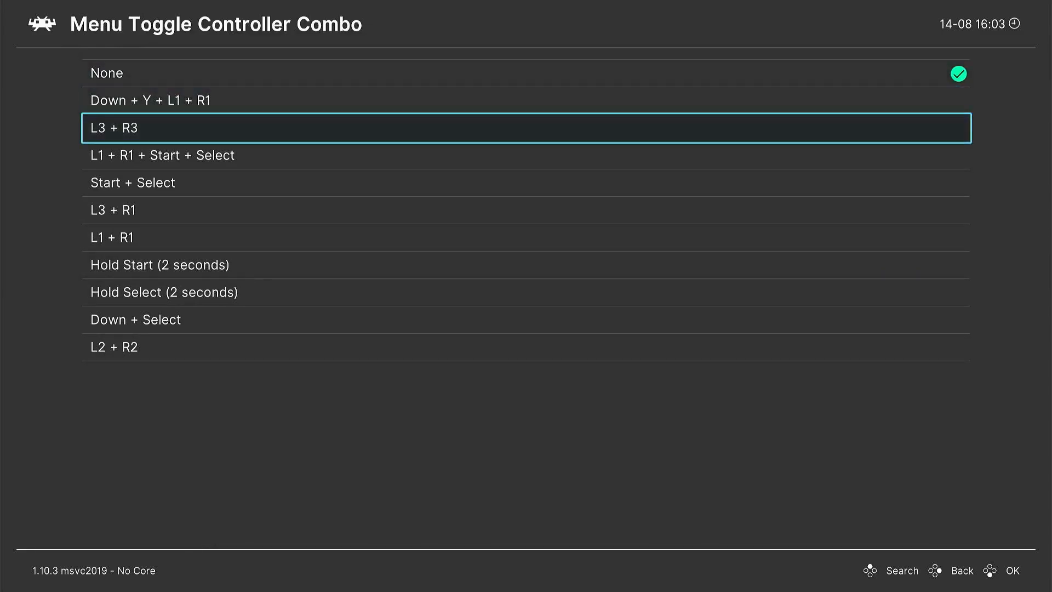
pyautogui.click(112, 129)
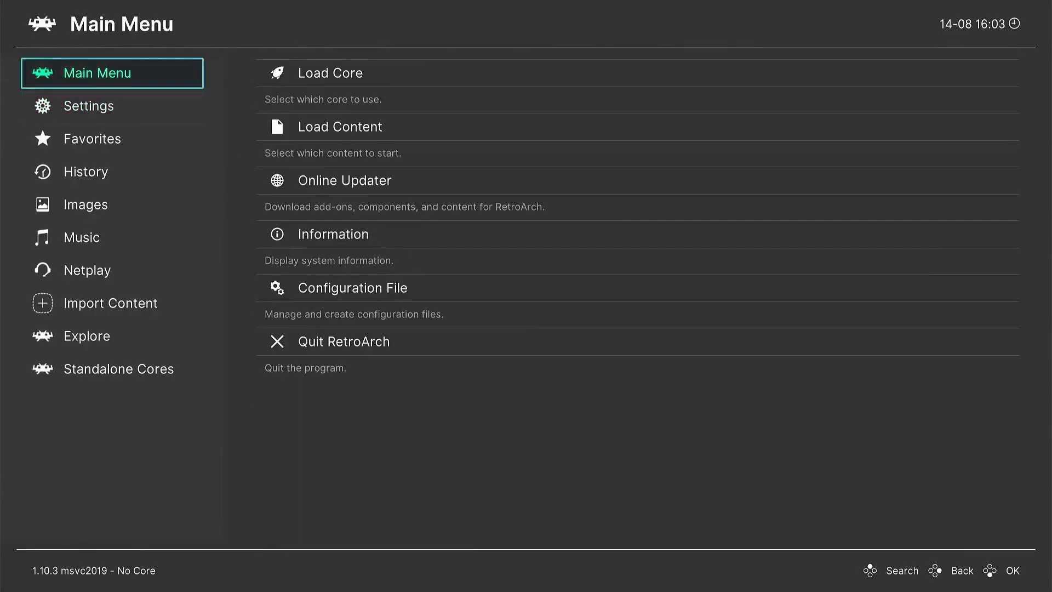
pyautogui.click(353, 287)
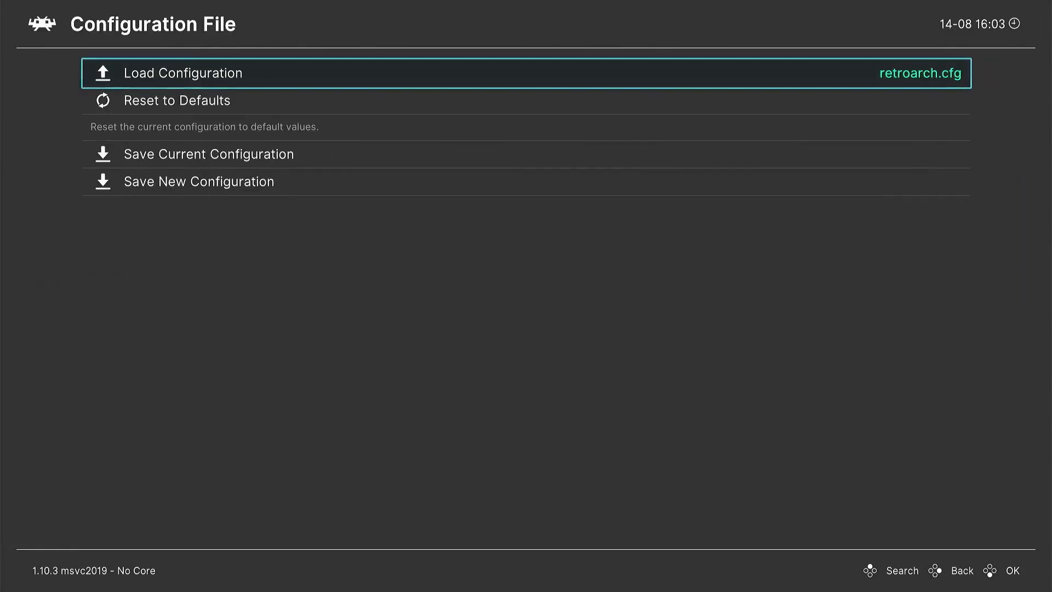
pyautogui.click(208, 153)
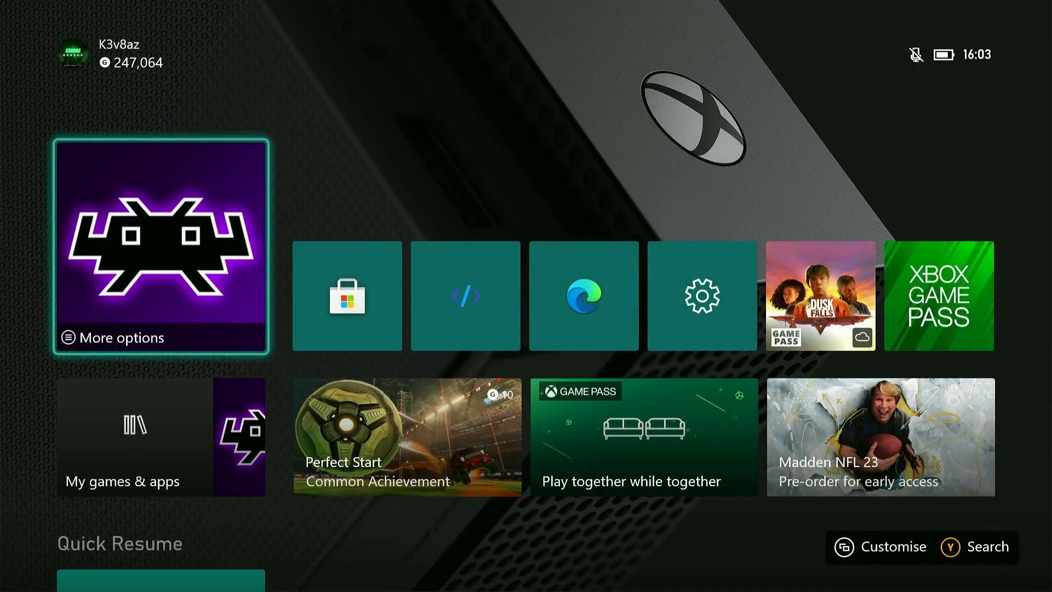
# Load the A Link to the Past .sfc from D:\Games\SNES with the bsnes 2014 core
pyautogui.click(162, 247)
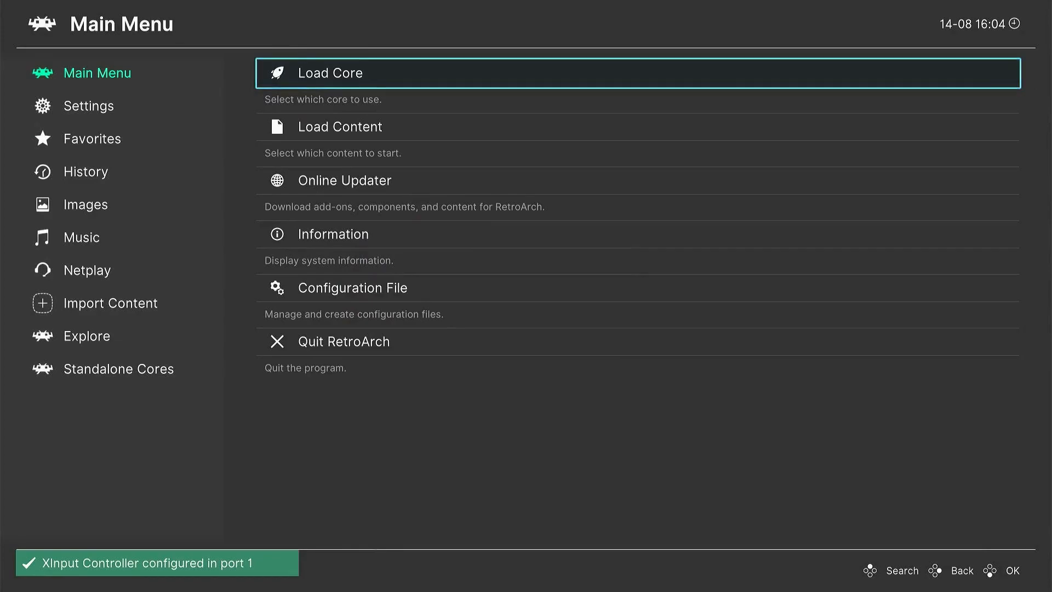
pyautogui.click(339, 126)
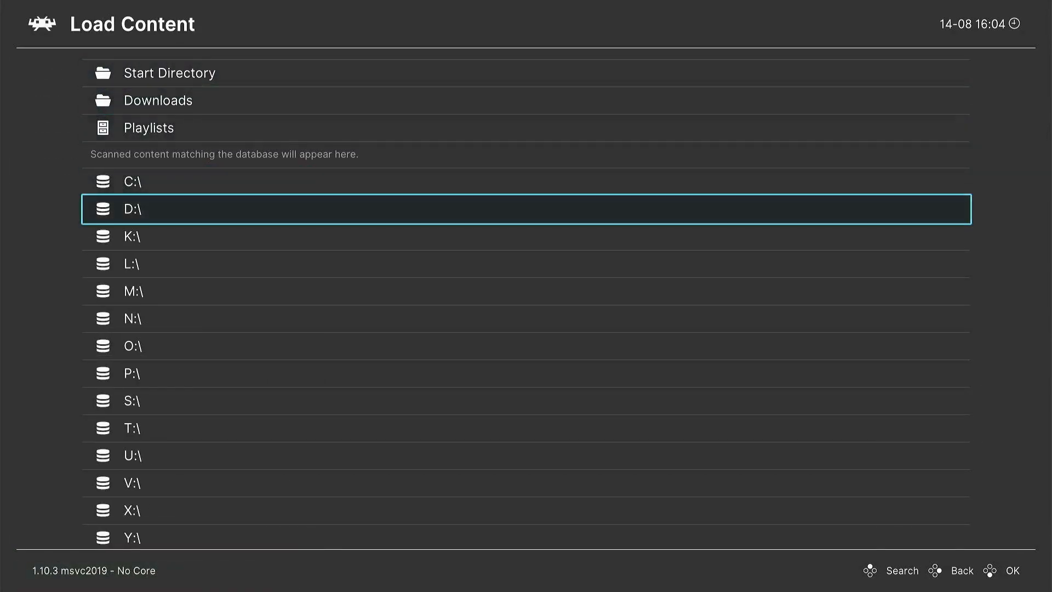
pyautogui.click(134, 209)
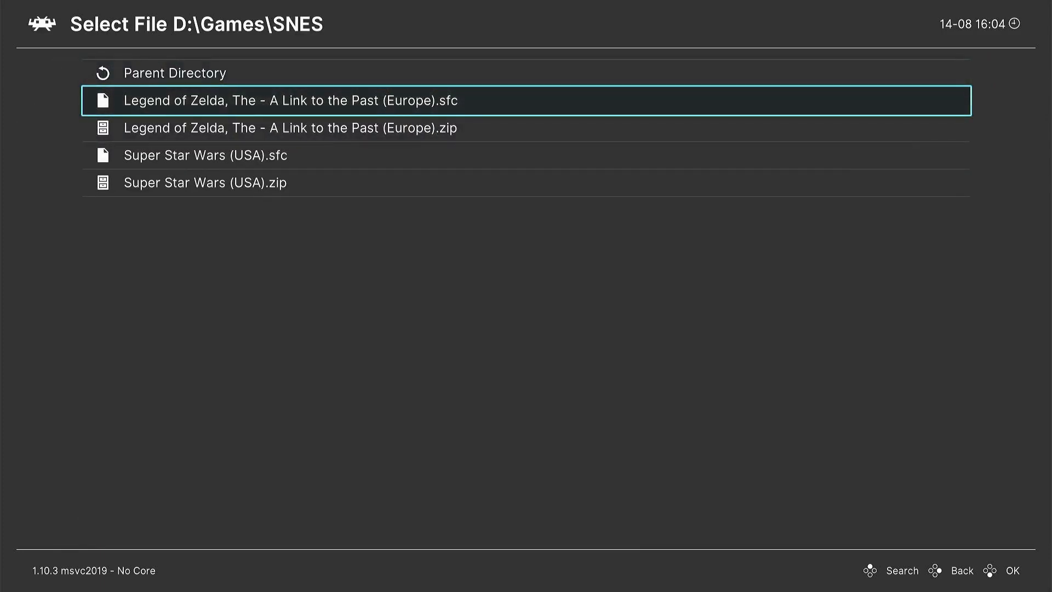
pyautogui.click(288, 101)
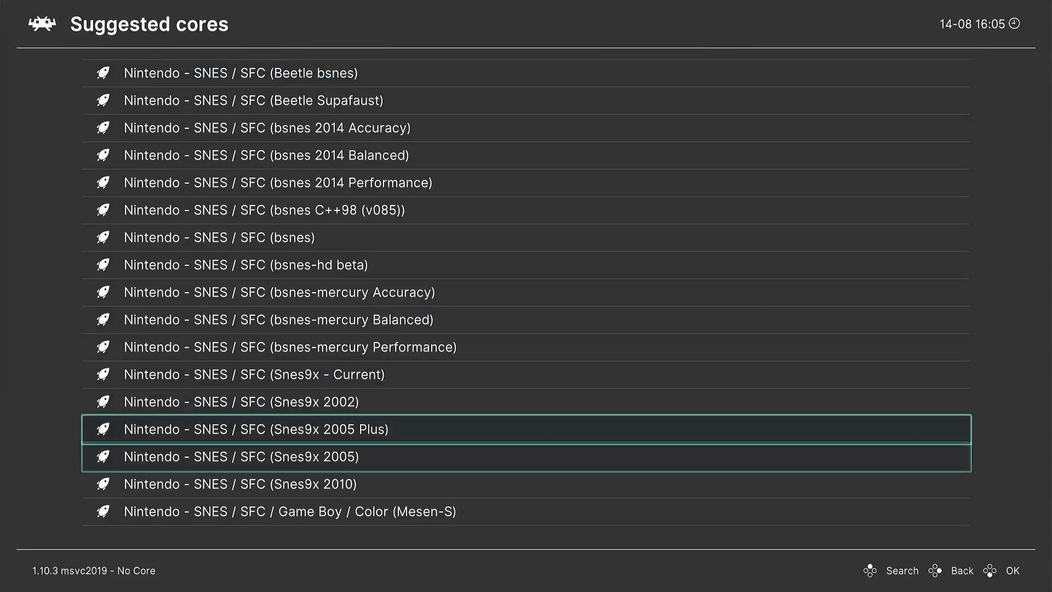
pyautogui.press('Down')
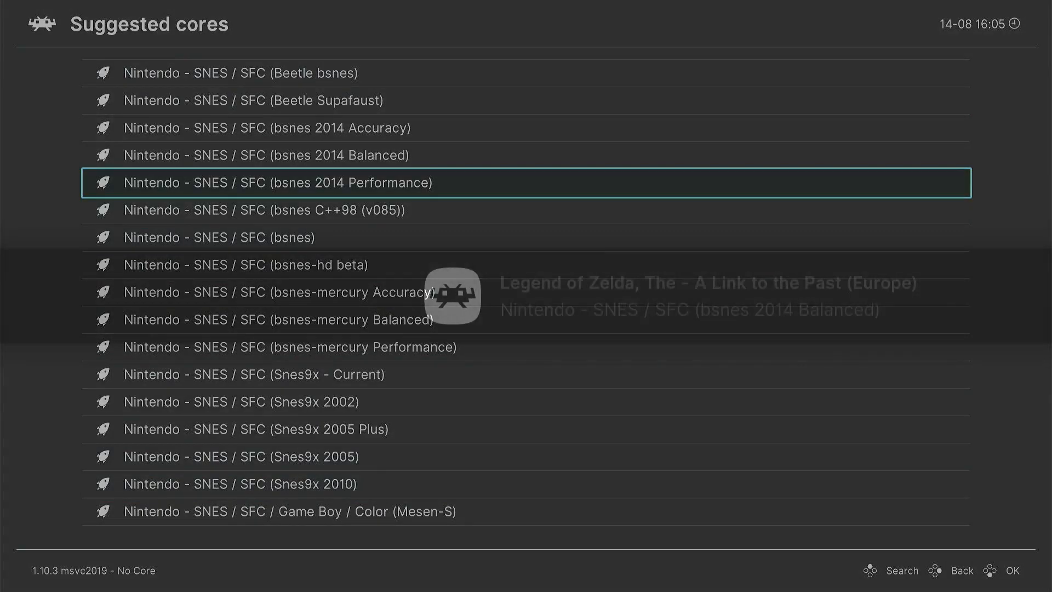
pyautogui.click(268, 183)
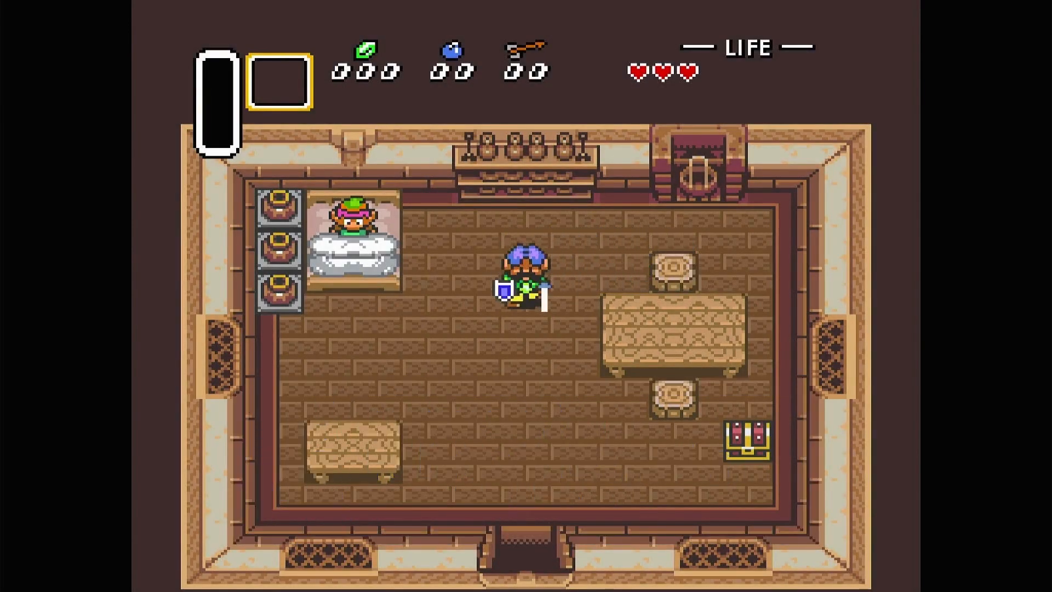
pyautogui.press('Down')
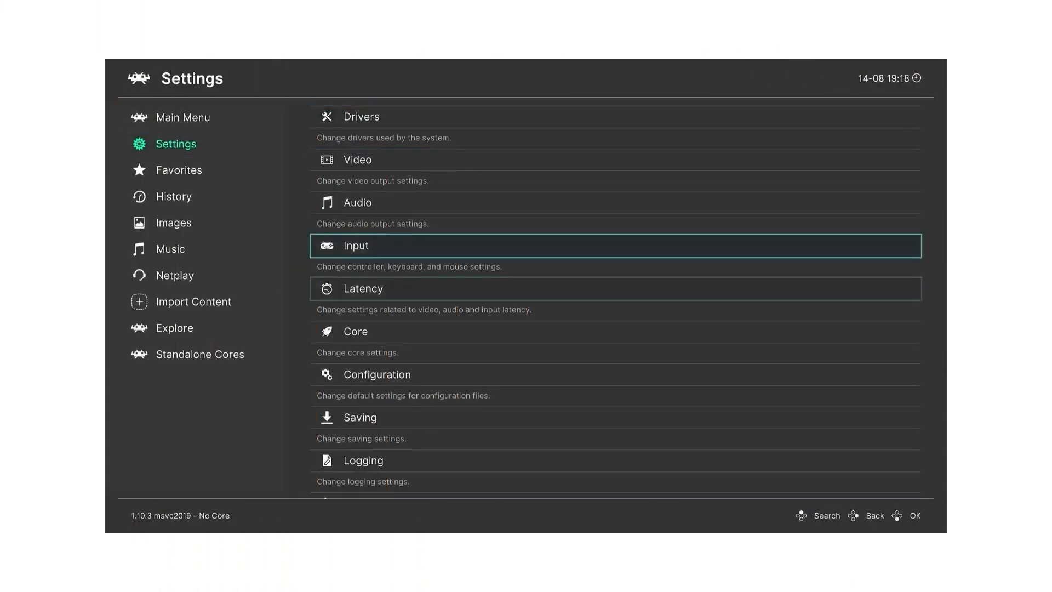
# Switch the menu driver from ozone to XMB and resume A Link to the Past
pyautogui.scroll(-3)
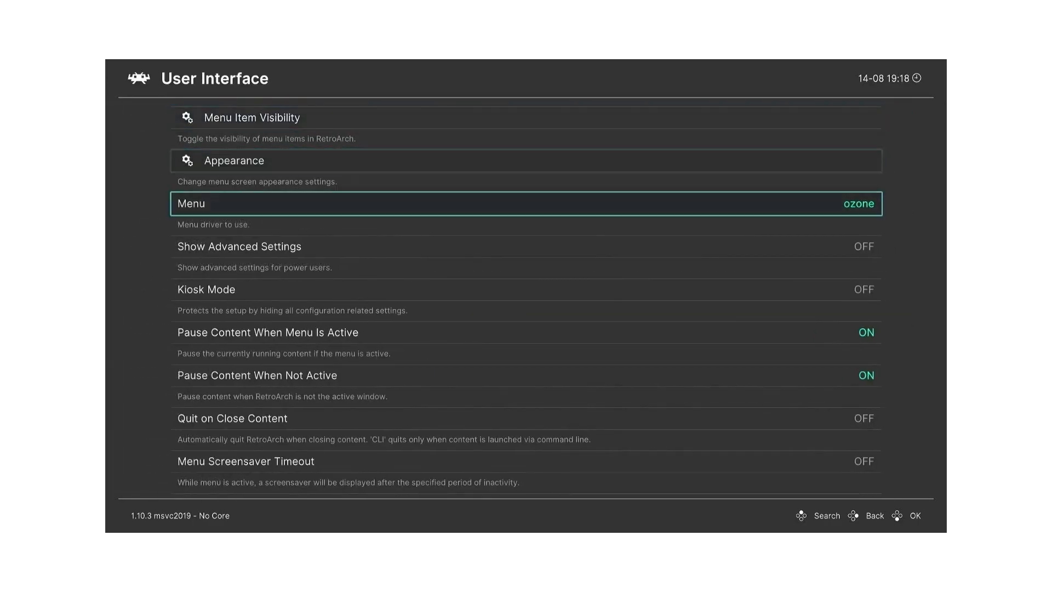
pyautogui.click(526, 203)
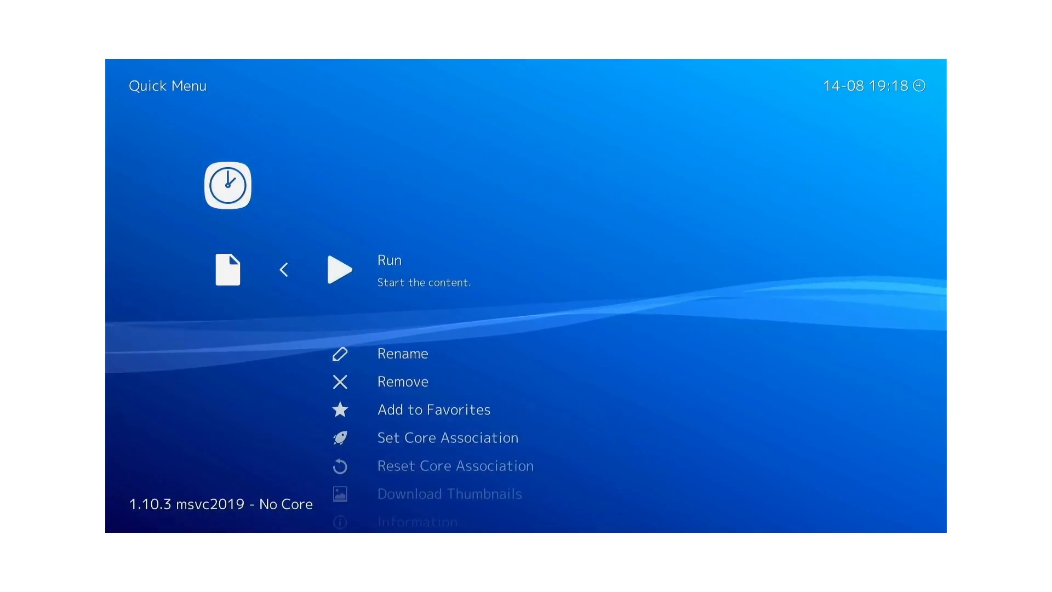
pyautogui.click(341, 269)
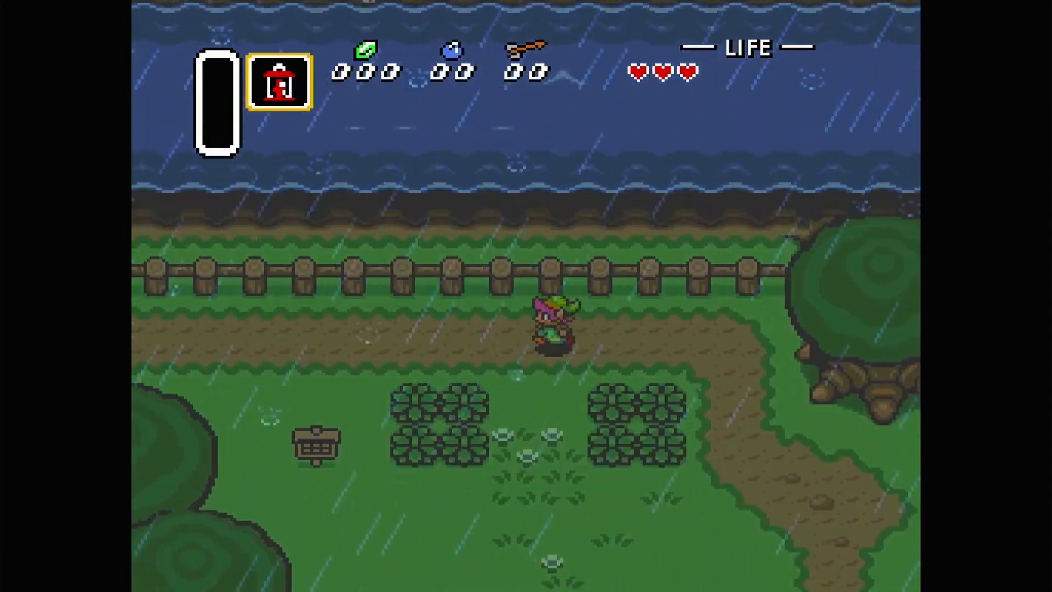